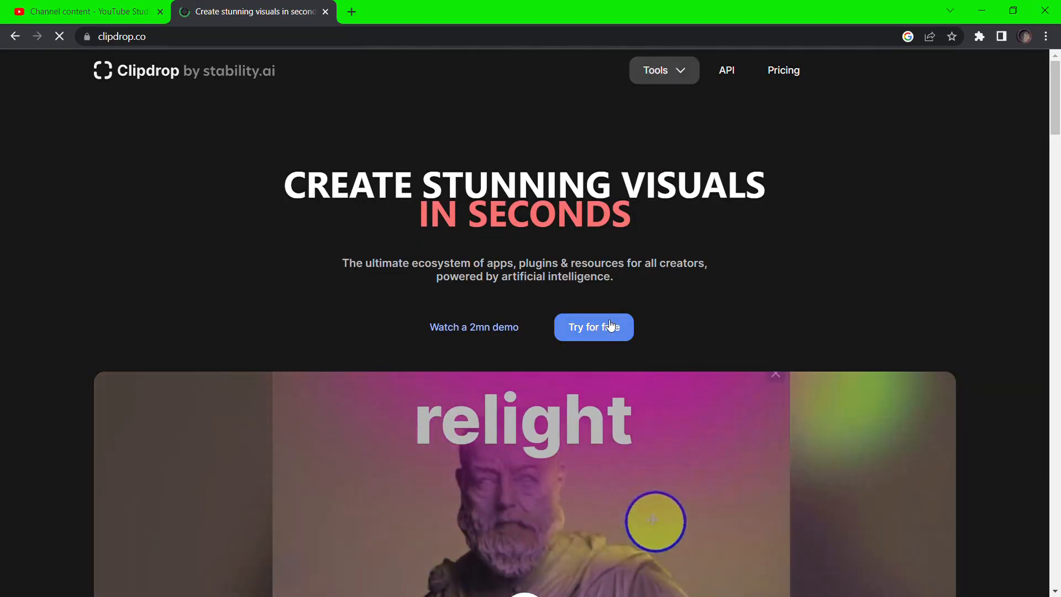
Start Clipdrop for free and choose Uncrop from the Tools list
left_click(656, 70)
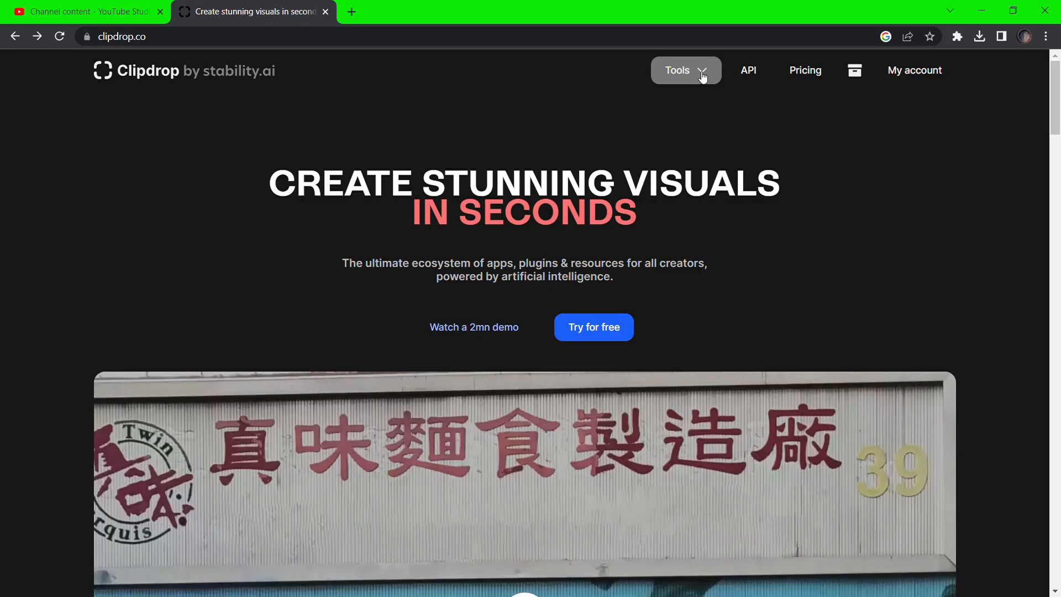
left_click(677, 70)
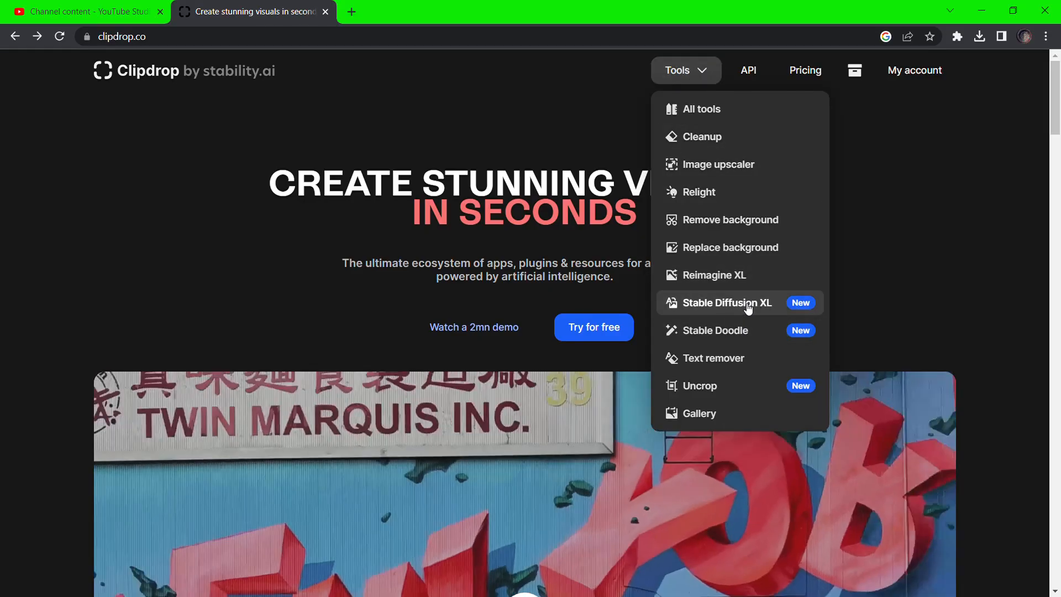
left_click(727, 303)
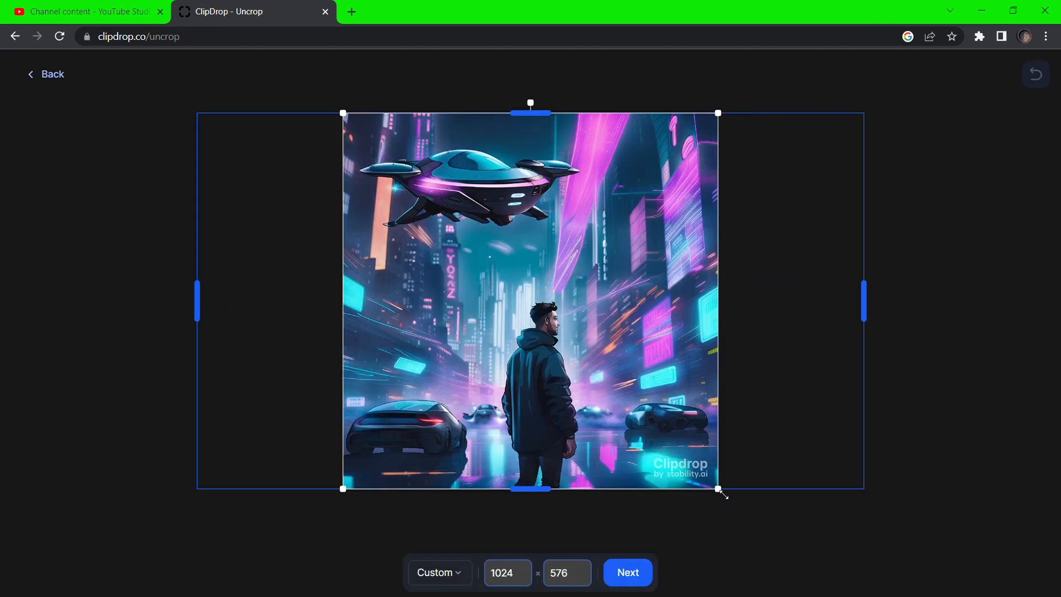
Generate widened 1024×576 variations of the street image and download the second one
left_click(627, 572)
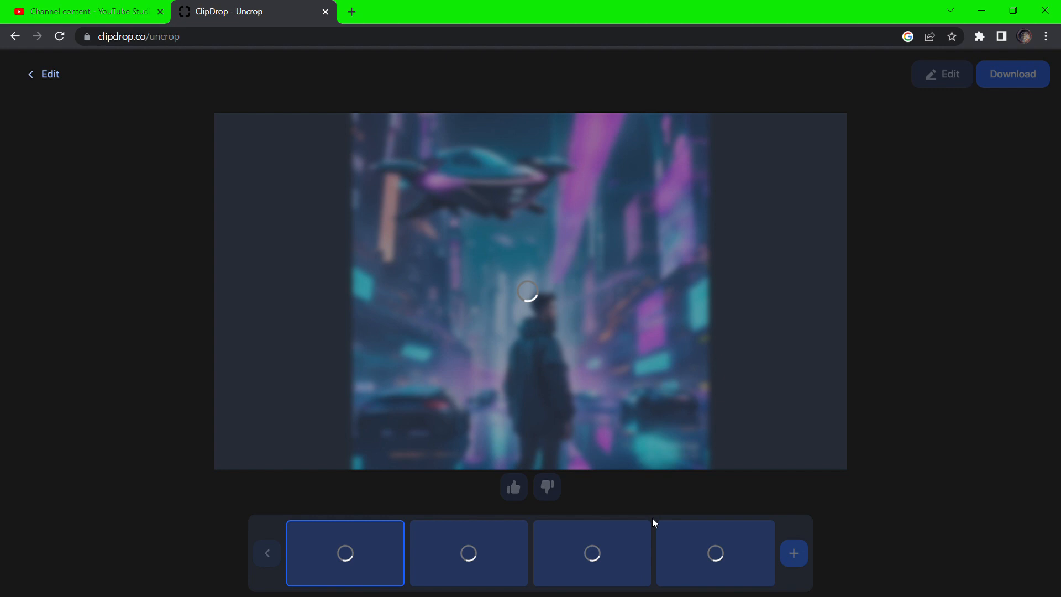
mouse_move(820, 317)
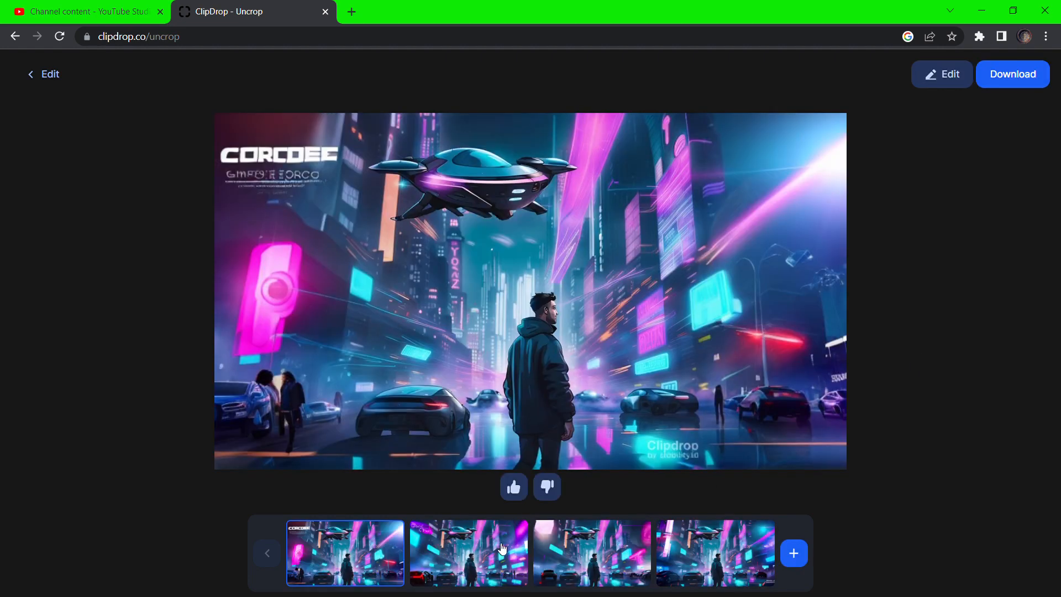
left_click(469, 553)
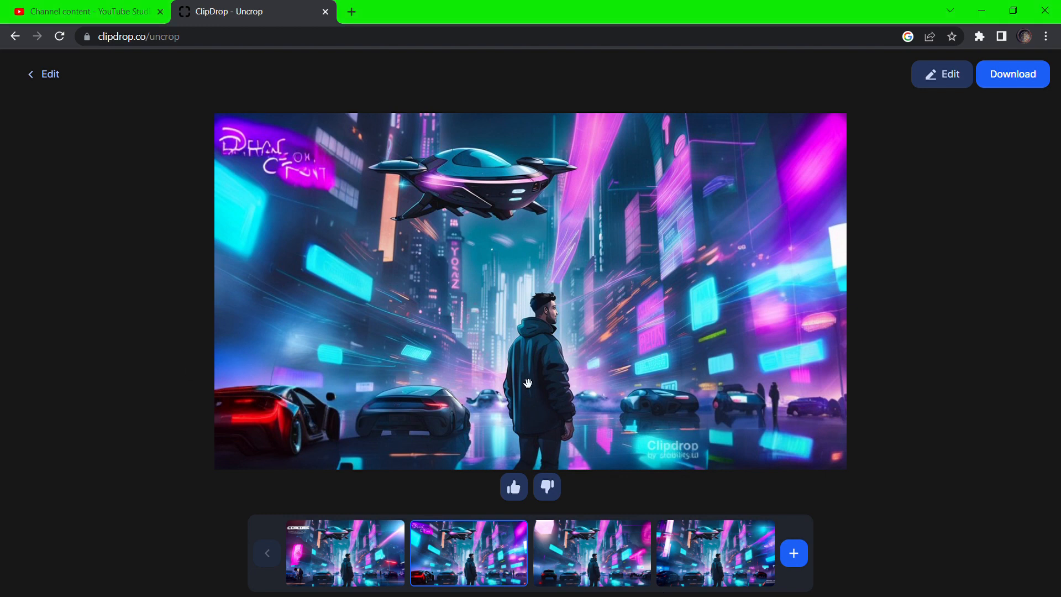
left_click(590, 553)
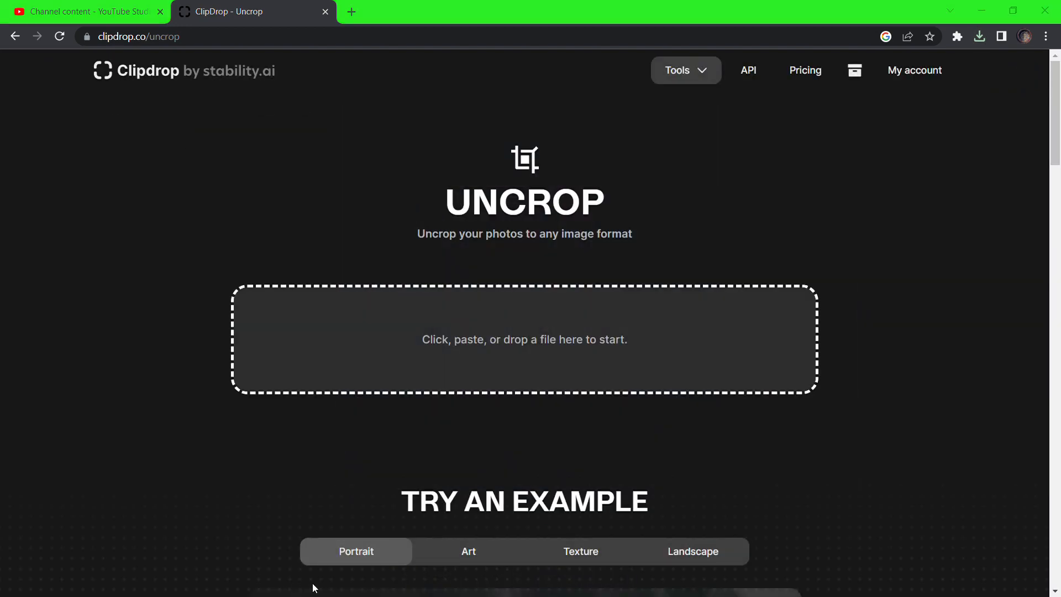
mouse_move(237, 555)
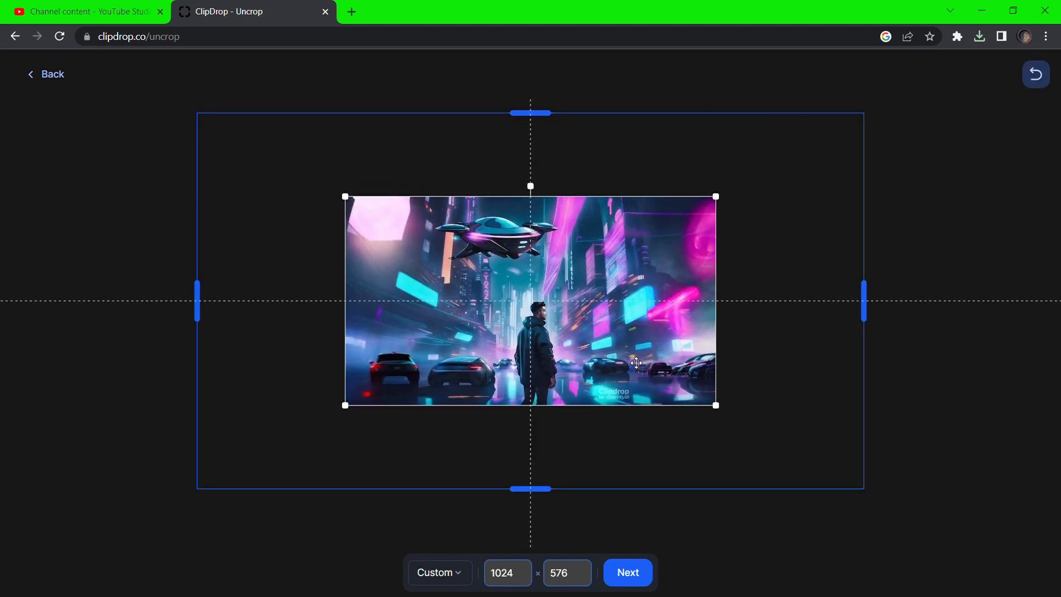
Generate a wider scene around the shrunk image, download the first variation and go back
left_click(627, 572)
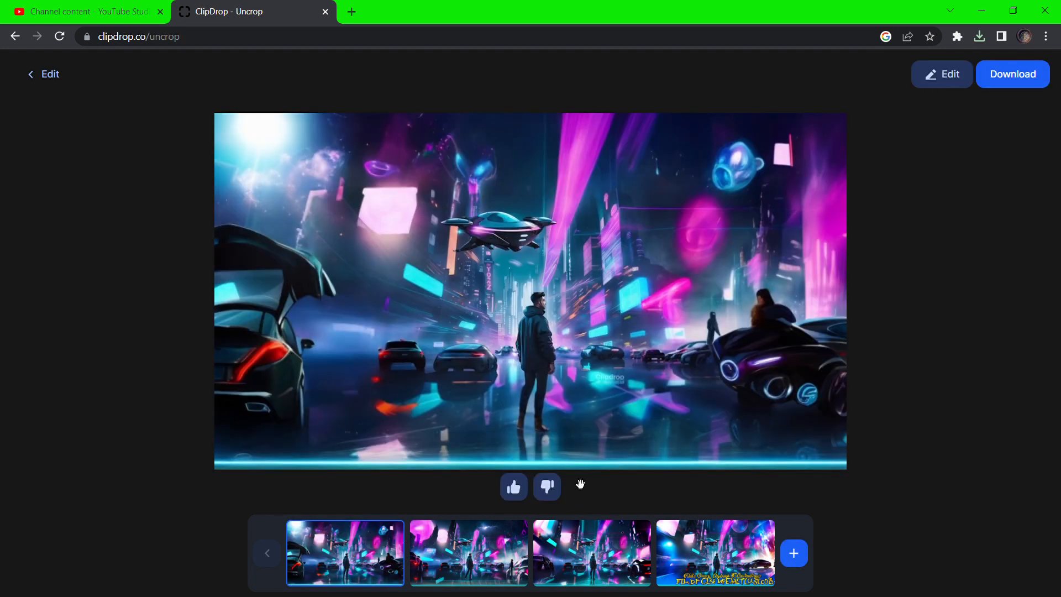
left_click(468, 552)
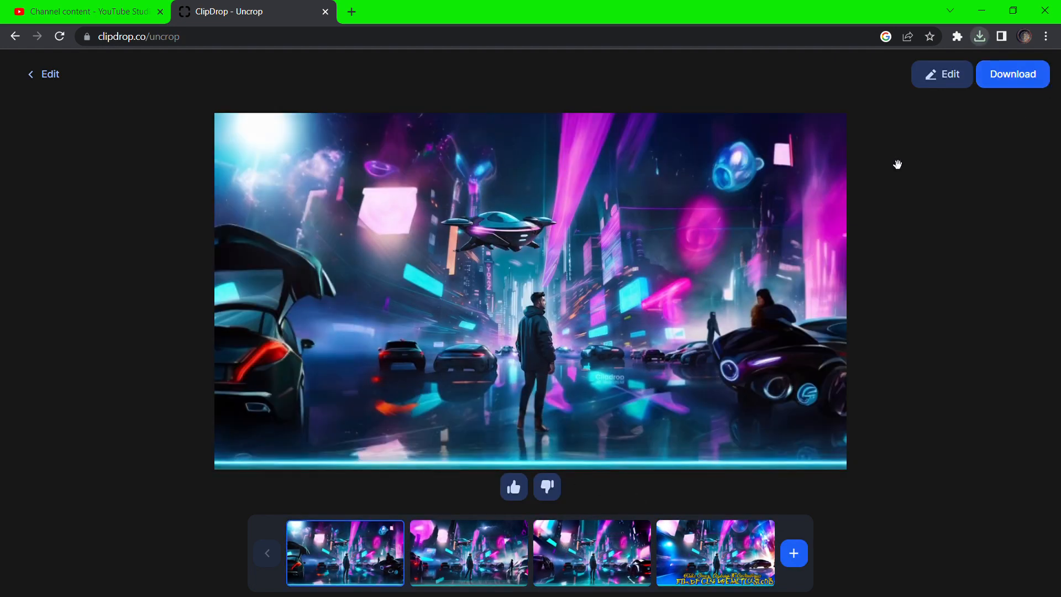
left_click(43, 74)
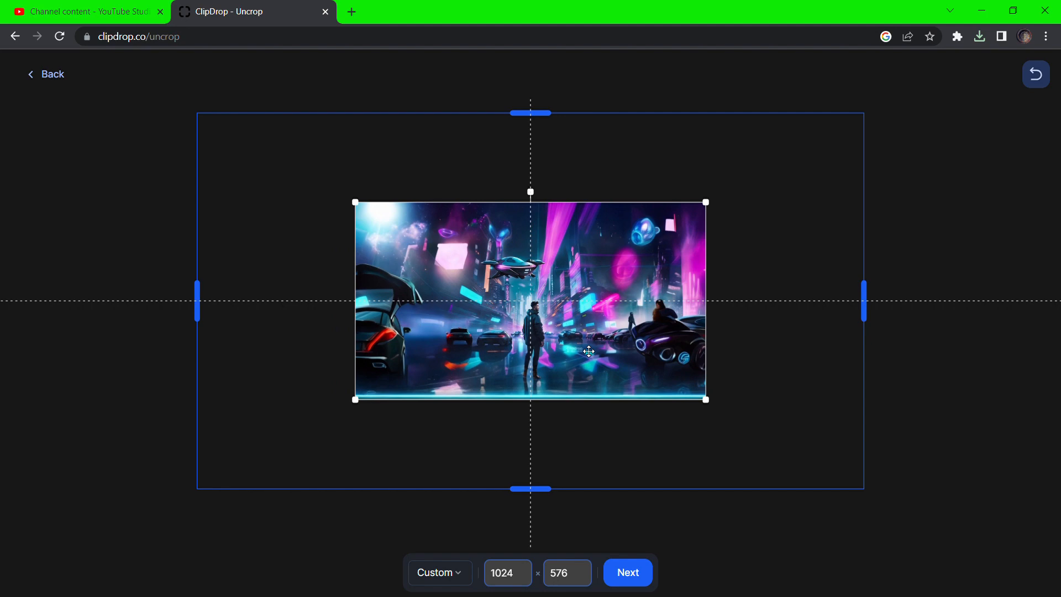
Generate another outward expansion, reopen the third variation for editing, then go back
left_click(627, 573)
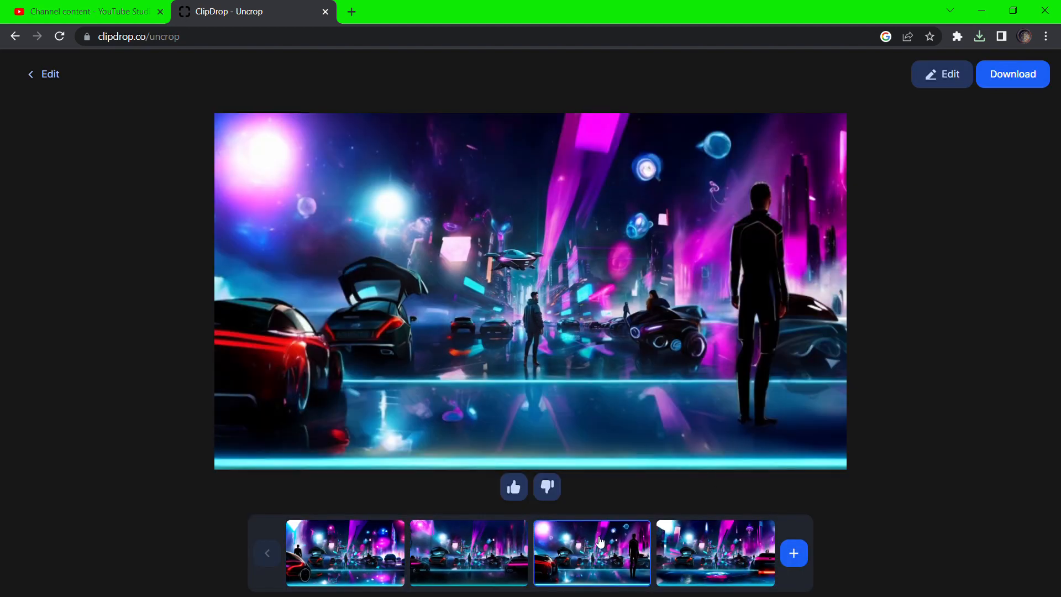
left_click(467, 553)
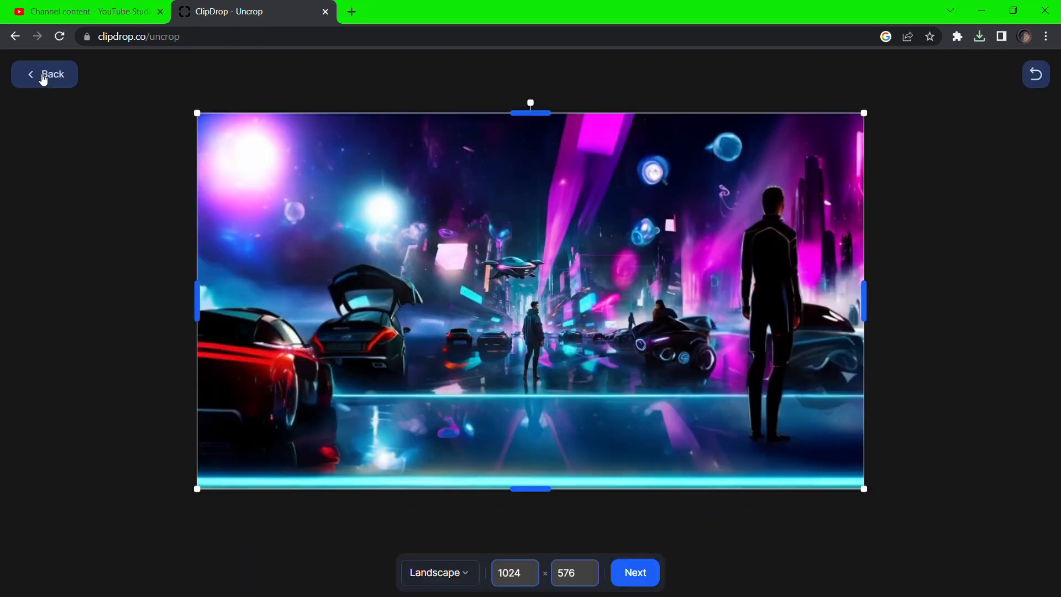
left_click(634, 572)
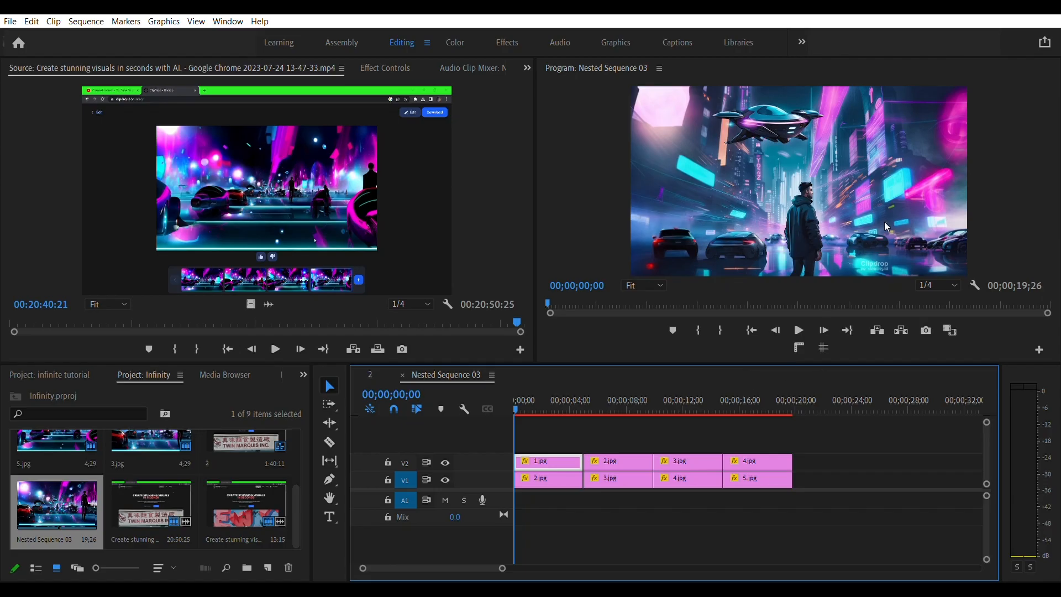
mouse_move(152, 450)
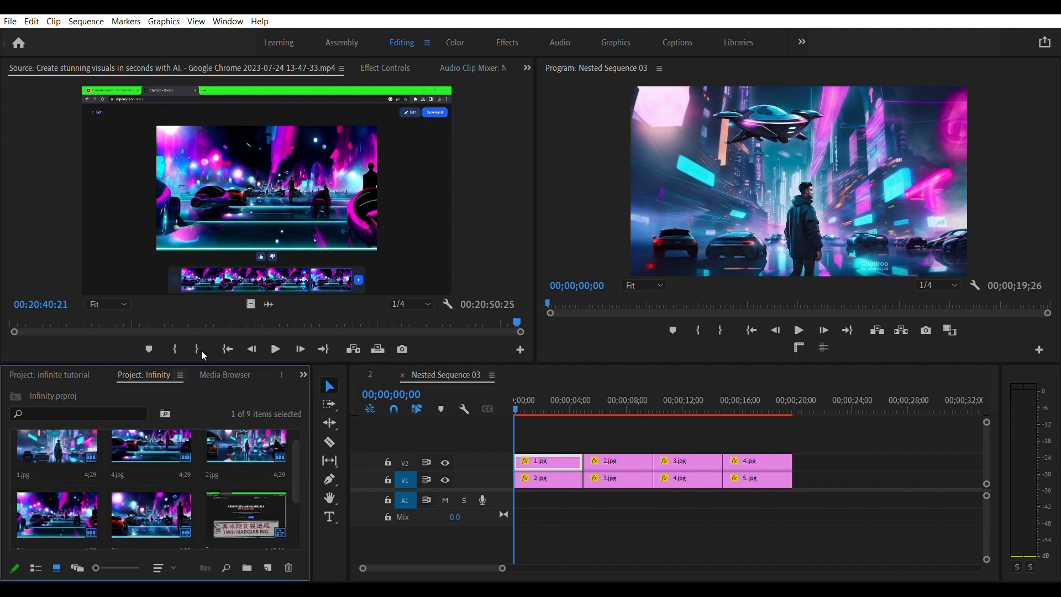
Switch the Infinity project bin to list view showing 1.jpg–5.jpg and Nested Sequence 03
left_click(36, 568)
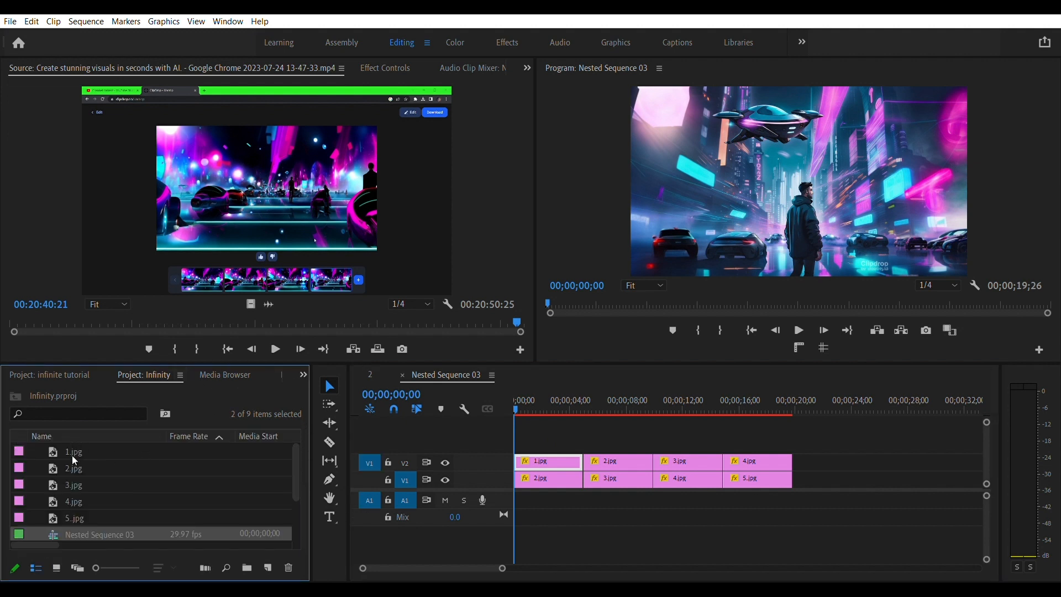
mouse_move(269, 480)
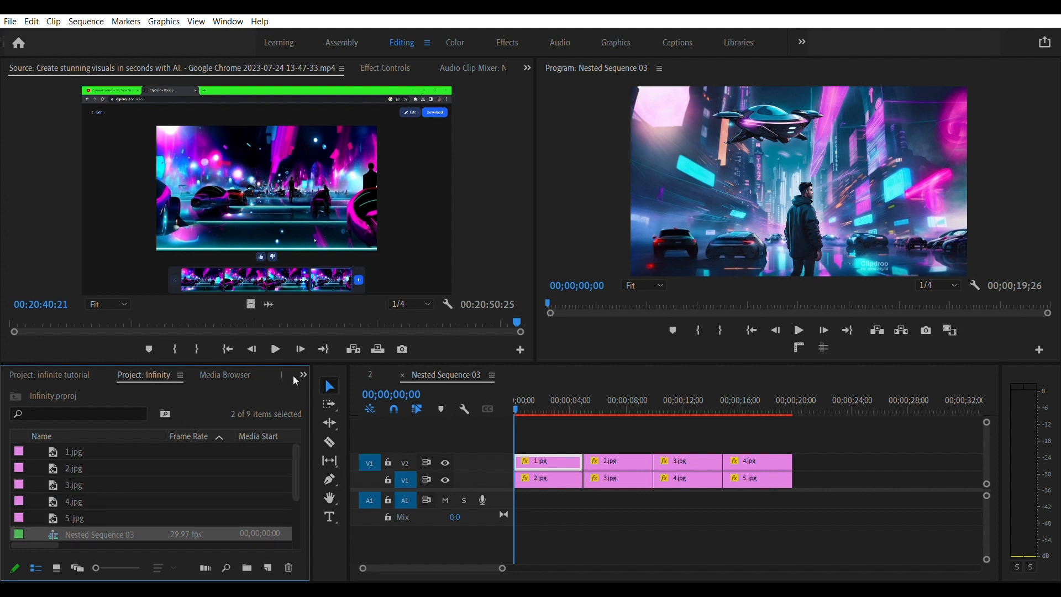
left_click(56, 568)
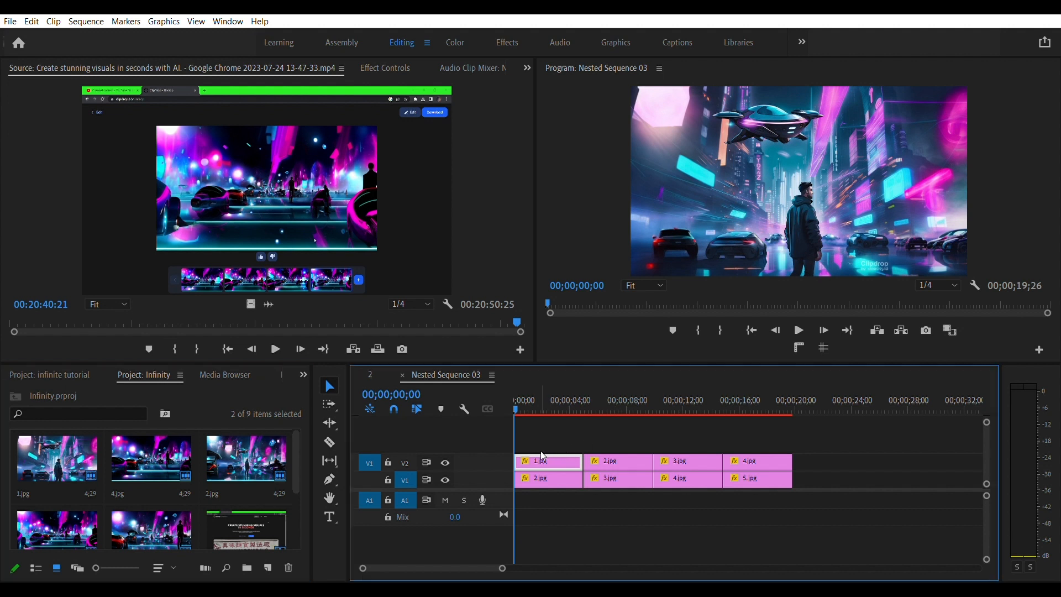
mouse_move(182, 76)
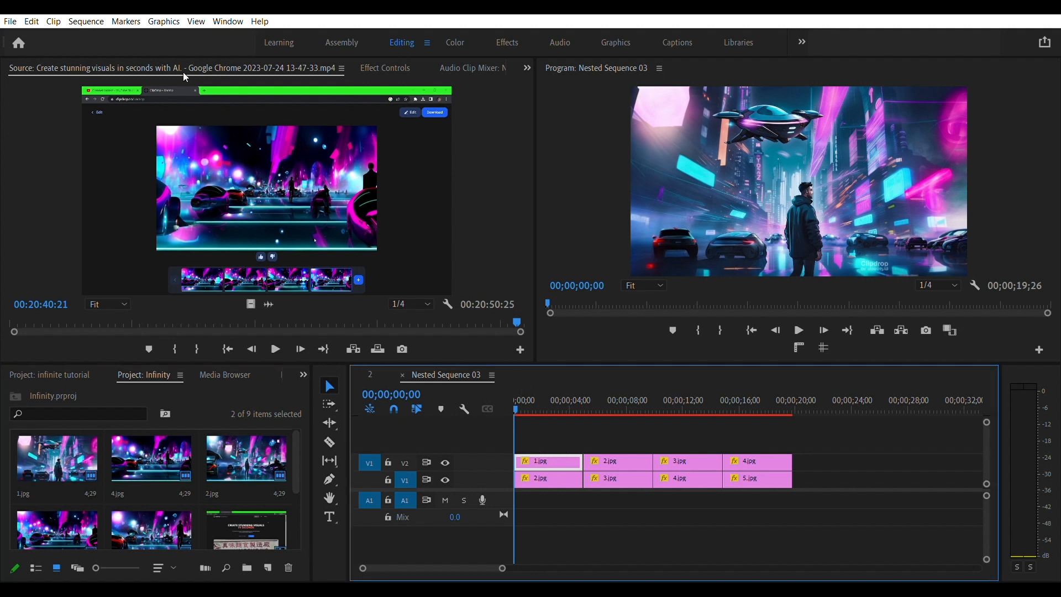
Show Effect Controls for 1.jpg, glance at 3.jpg, and return to 1.jpg's end keyframes
left_click(385, 67)
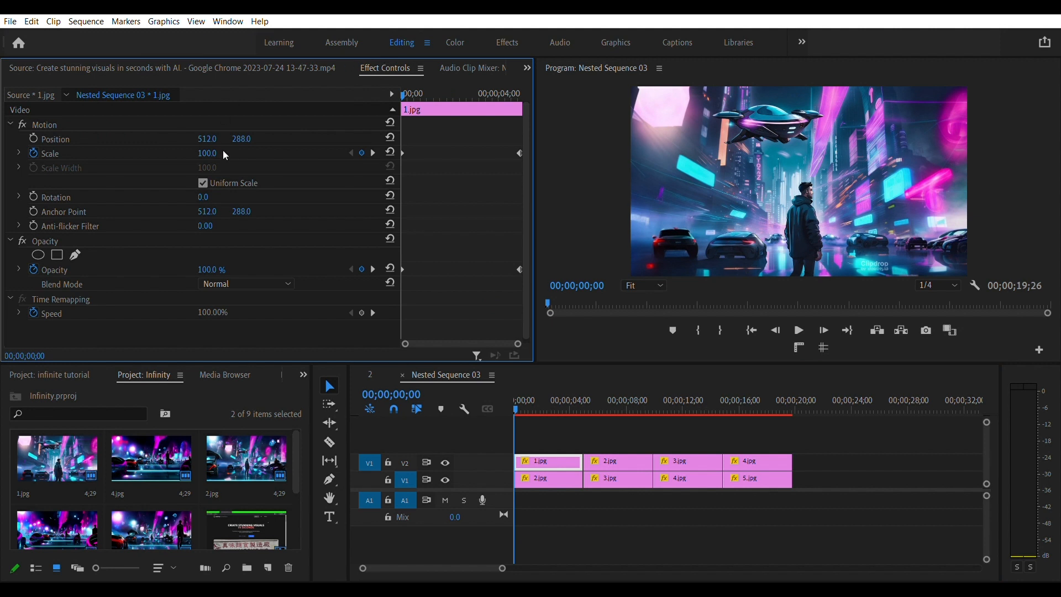
mouse_move(512, 402)
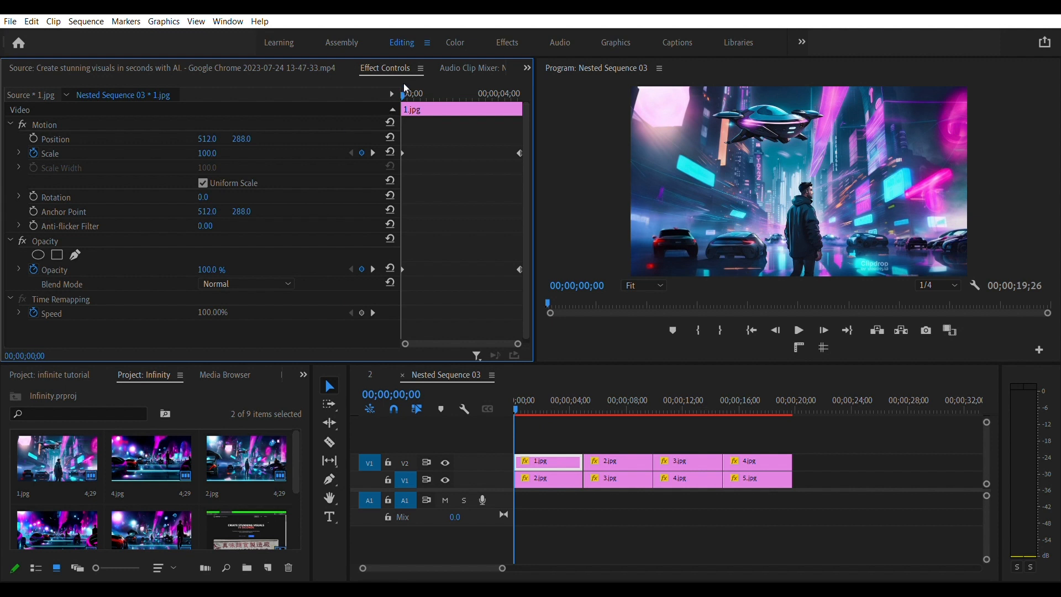
left_click(612, 479)
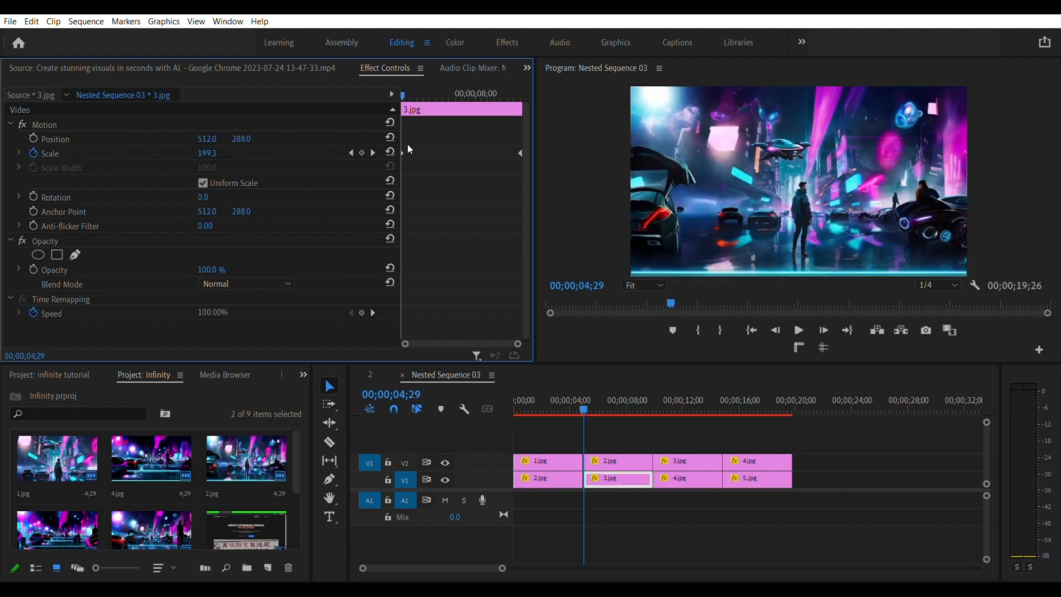
left_click(546, 461)
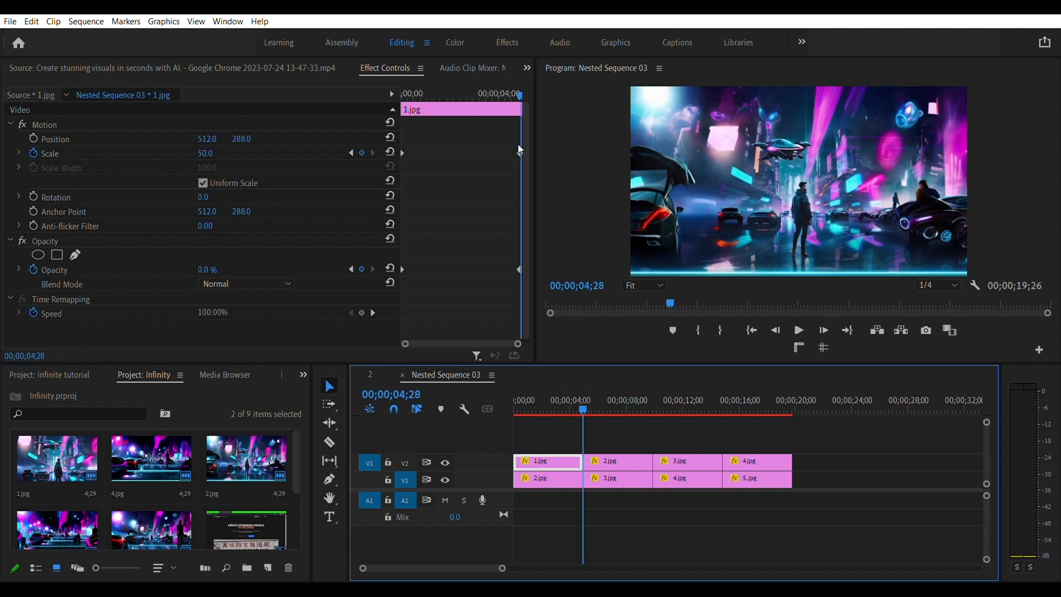
mouse_move(220, 147)
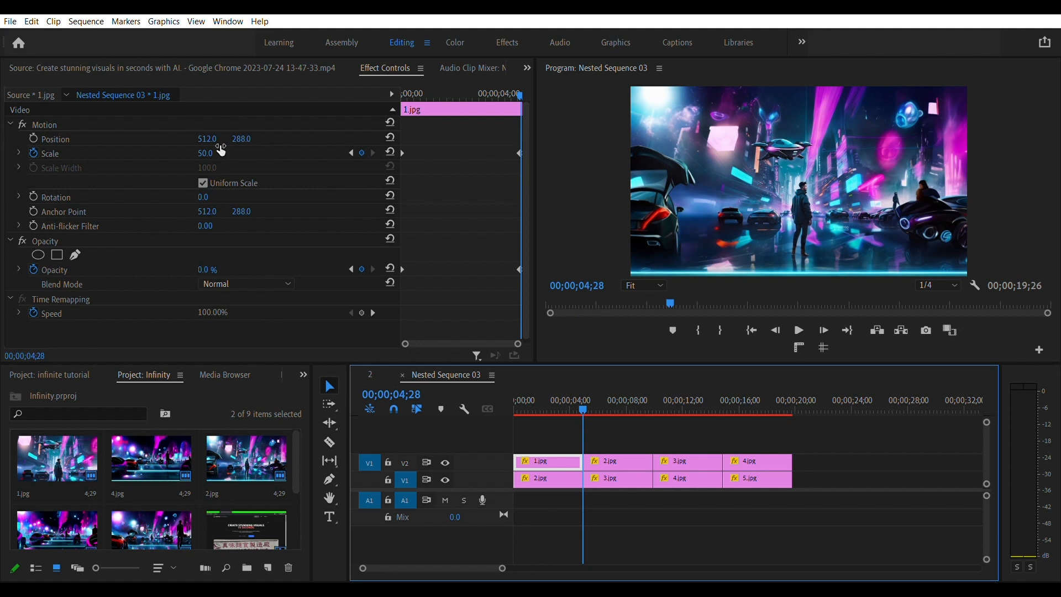
mouse_move(214, 149)
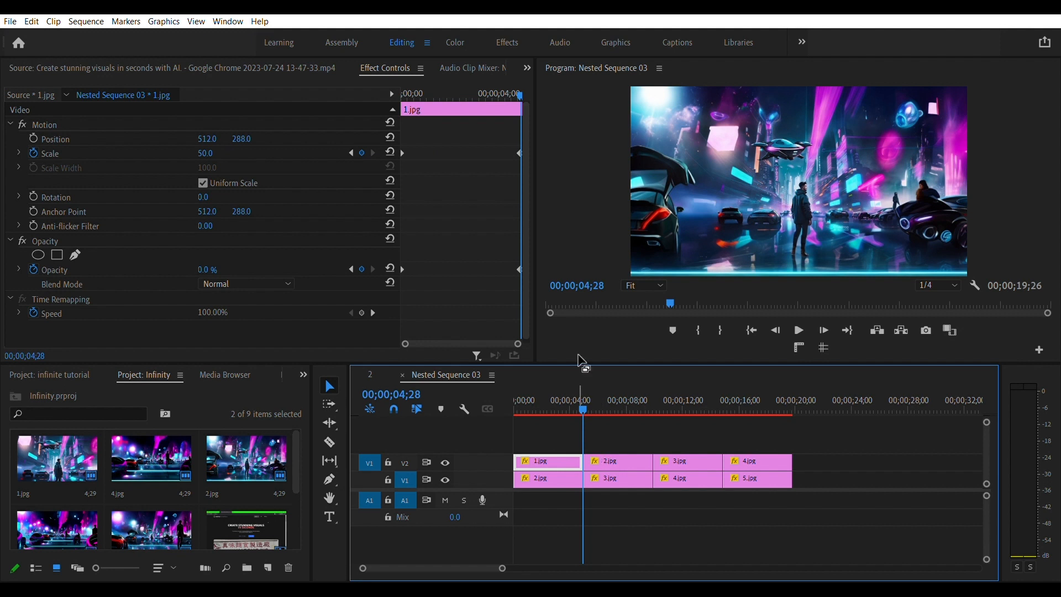
mouse_move(572, 389)
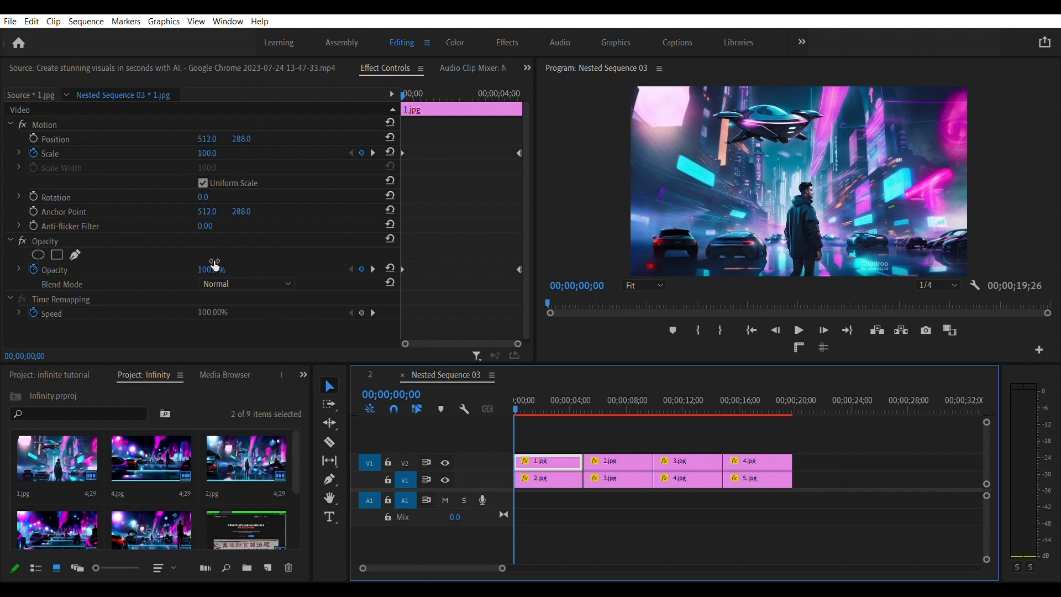
mouse_move(455, 252)
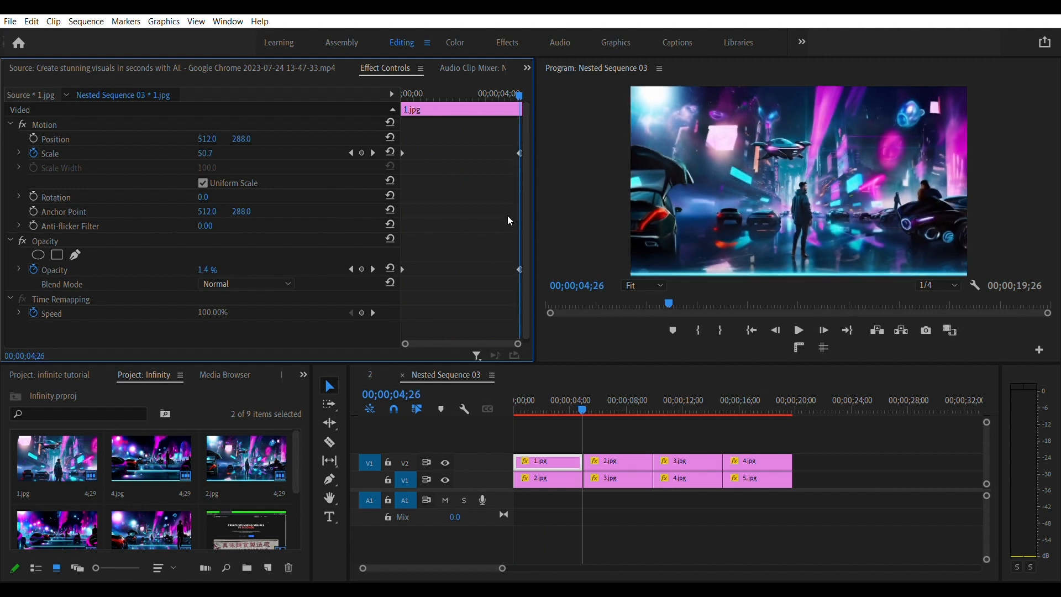
mouse_move(517, 262)
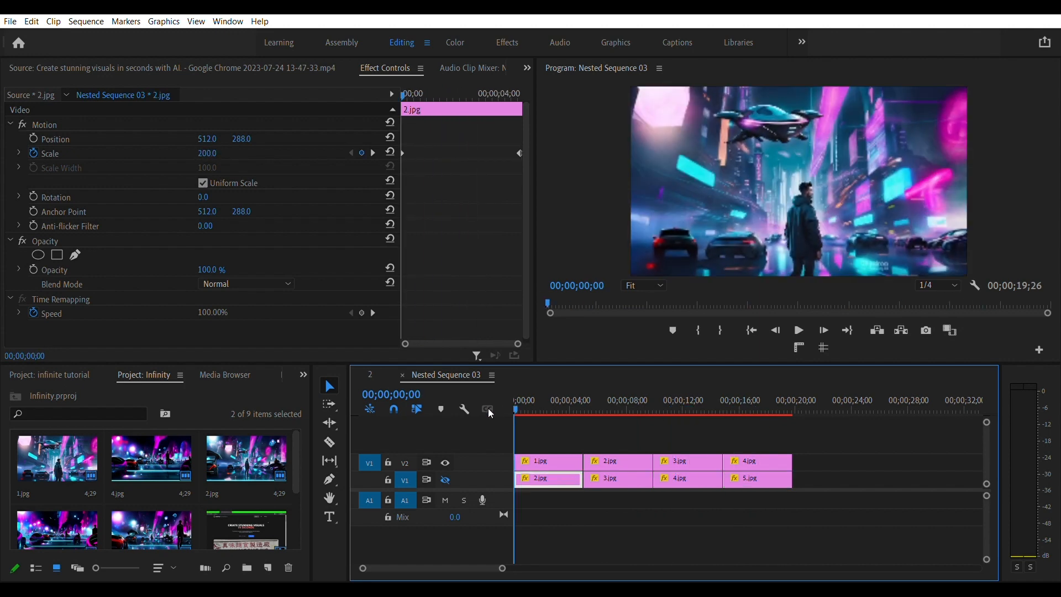
Select 2.jpg to keyframe its Scale to 100 at the end, then select 1.jpg to compare
left_click(446, 480)
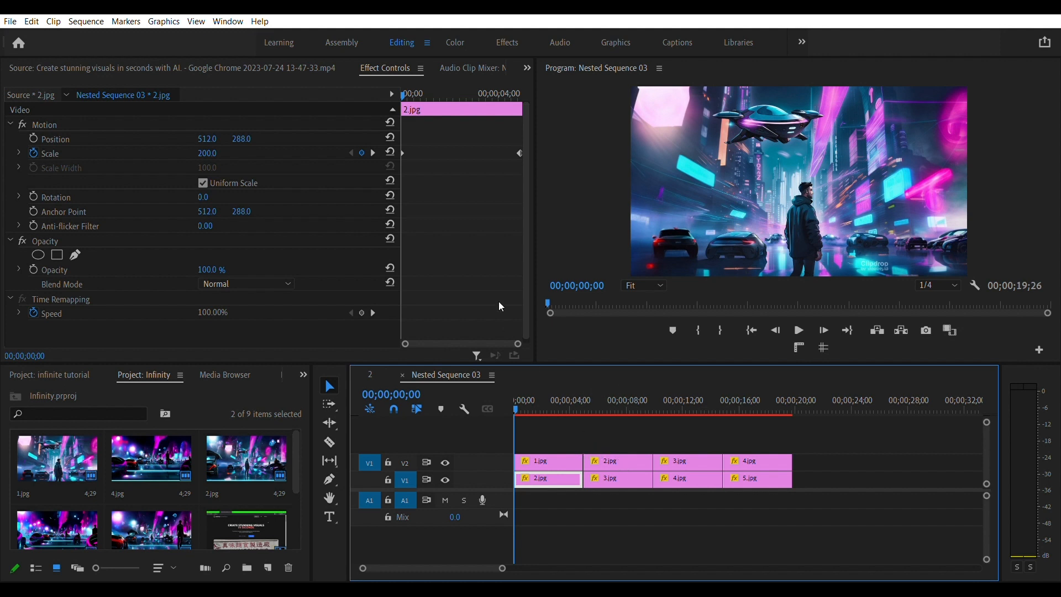
mouse_move(405, 153)
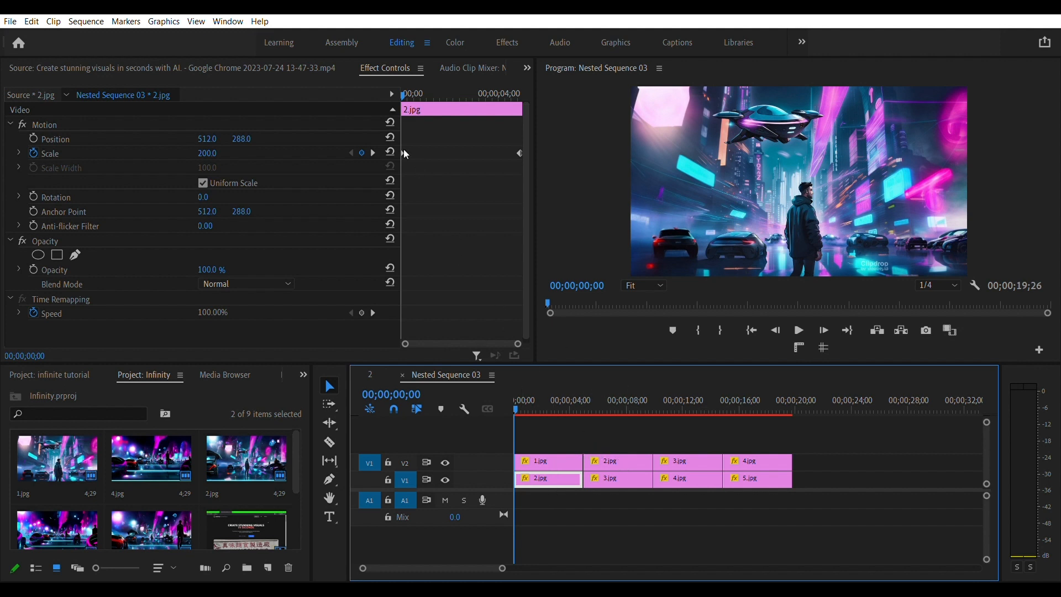
mouse_move(407, 256)
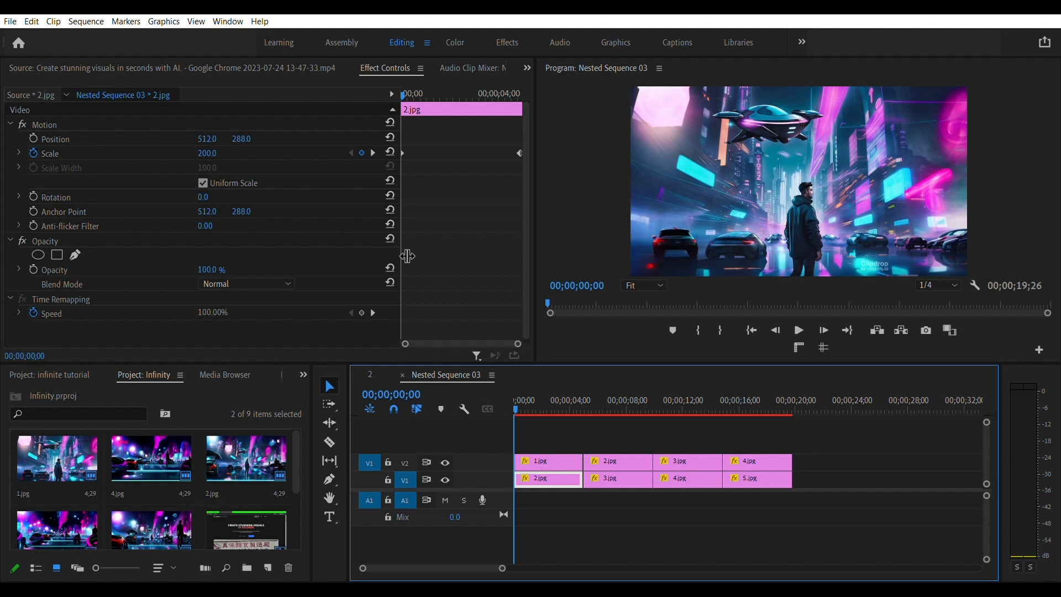
mouse_move(92, 149)
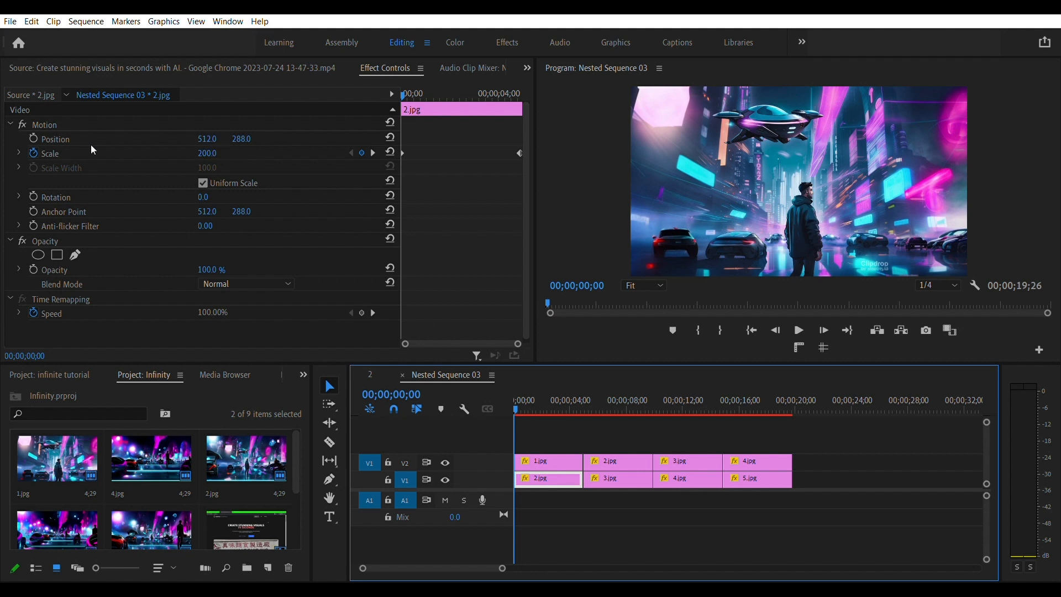
mouse_move(51, 147)
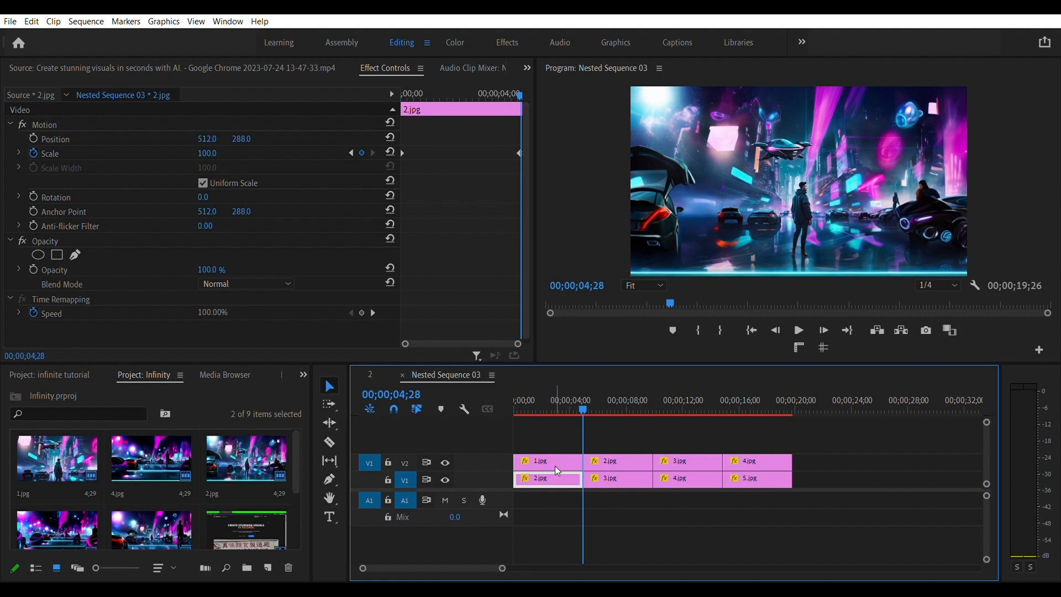
mouse_move(561, 451)
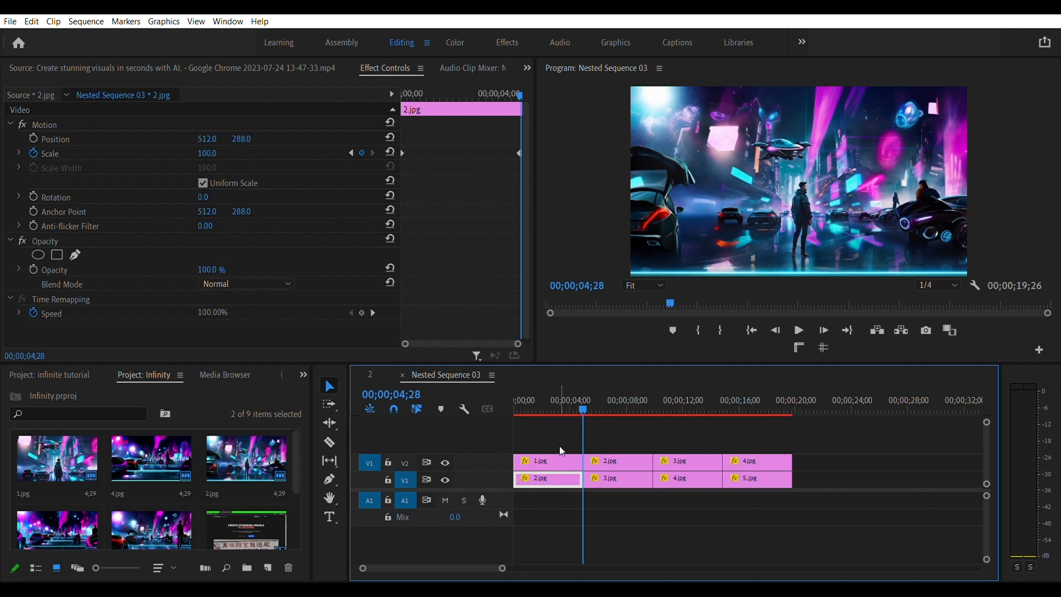
left_click(546, 461)
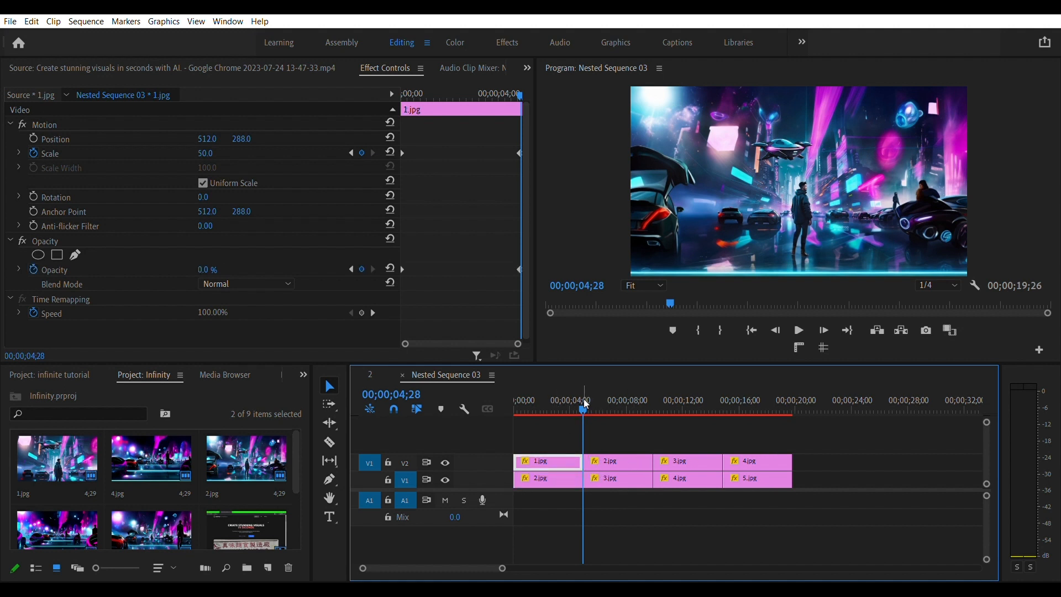